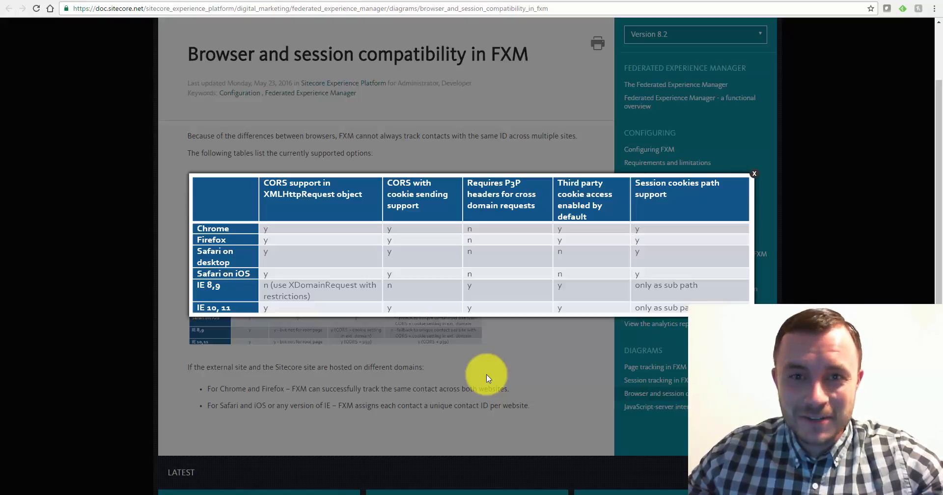
pyautogui.moveTo(471, 380)
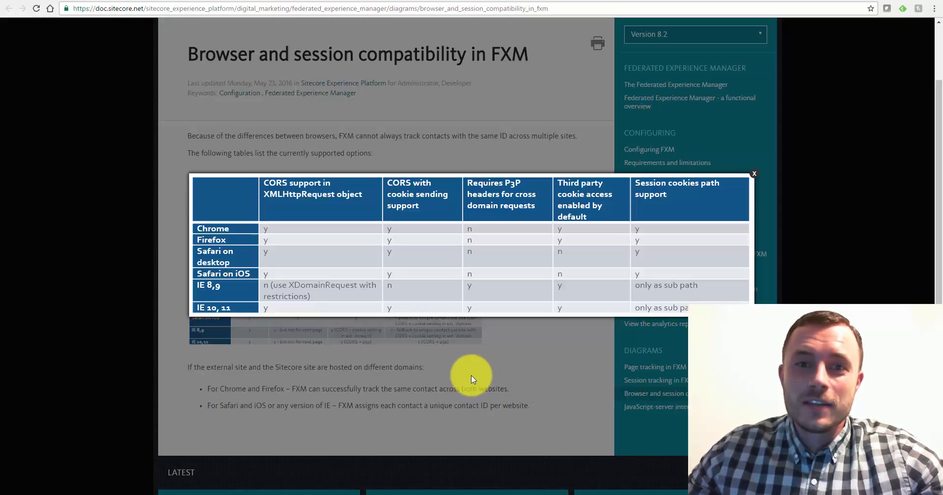
pyautogui.moveTo(524, 355)
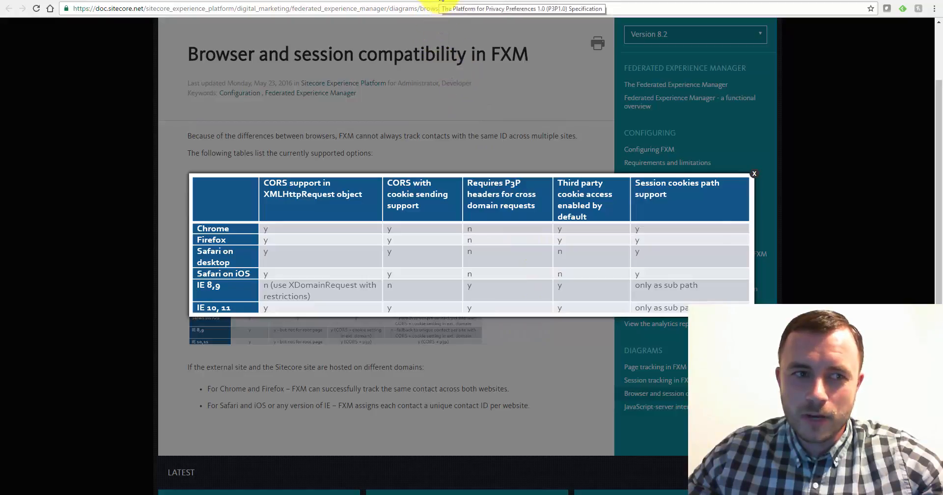
# - Switch to the P3P 1.0 specification page and select text in its address area
pyautogui.click(518, 8)
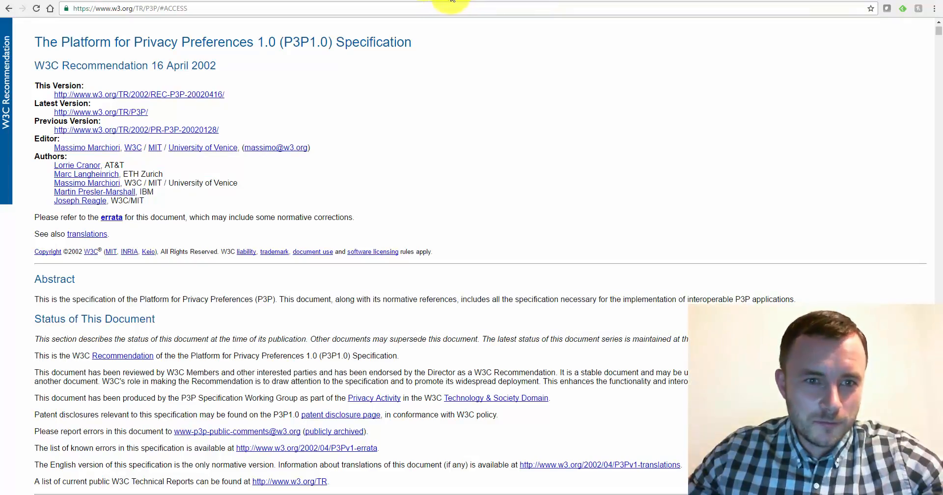
pyautogui.moveTo(63, 42); pyautogui.dragTo(248, 42)
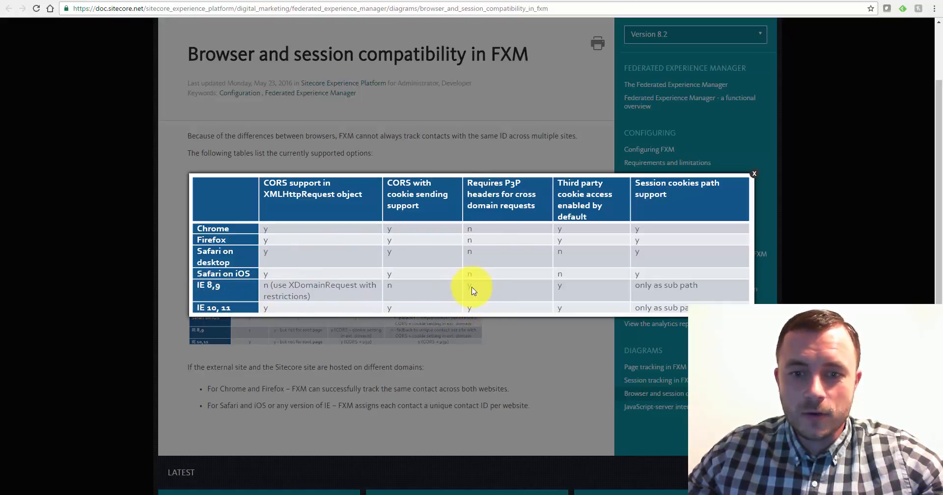
pyautogui.moveTo(481, 316)
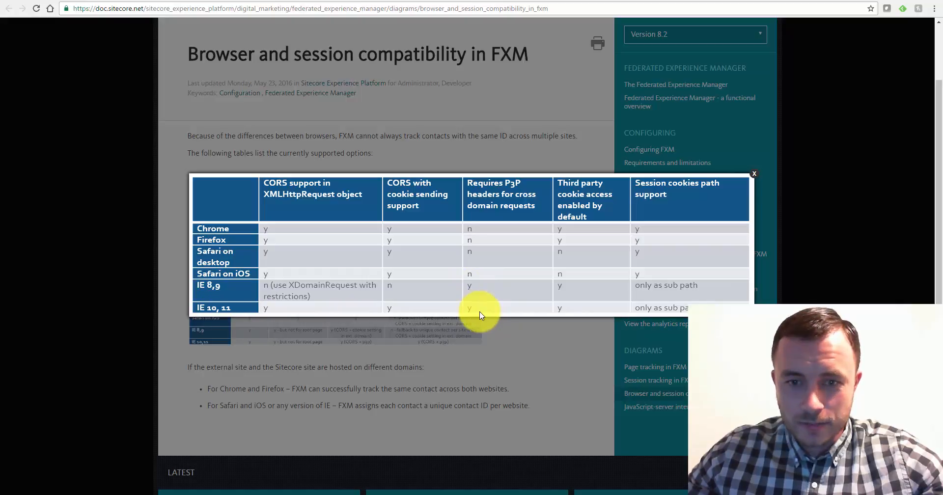
pyautogui.moveTo(511, 208)
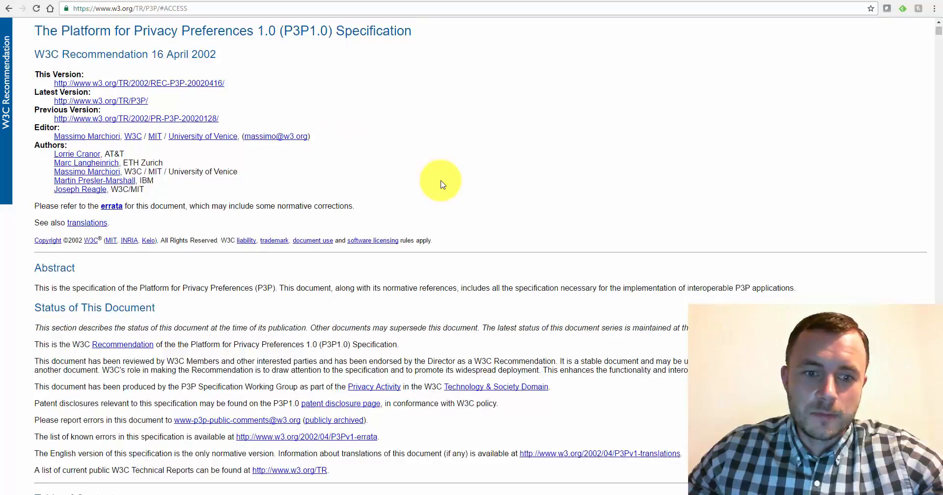
# - Scroll the P3P table of contents down to section 4, Compact Policies, and the data schemas entries
pyautogui.scroll(-3)
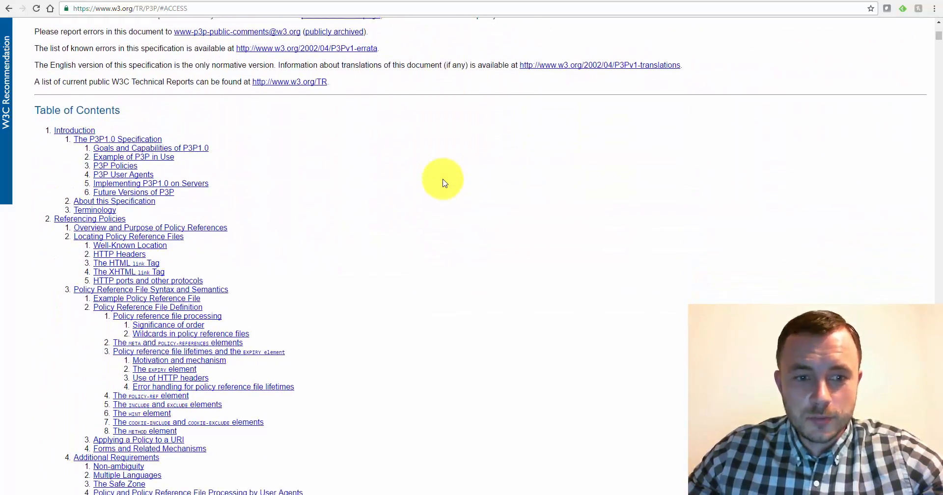
pyautogui.scroll(-3)
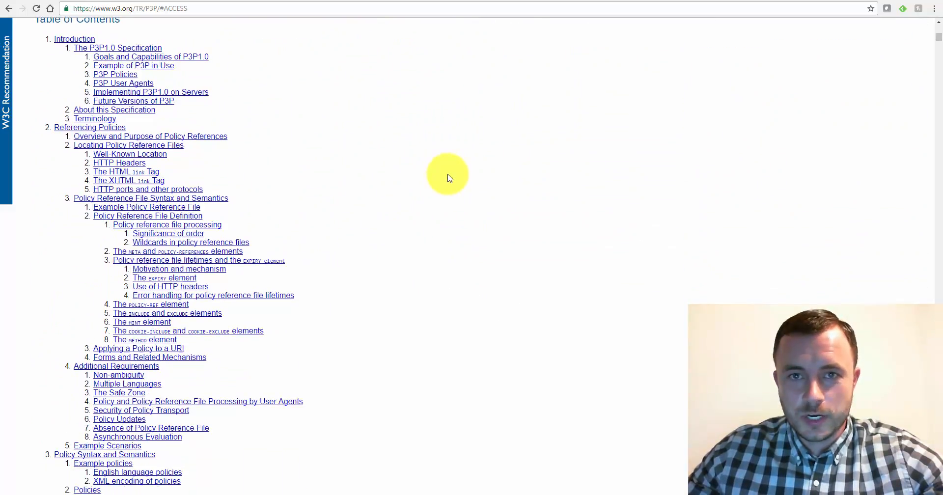
pyautogui.scroll(-3)
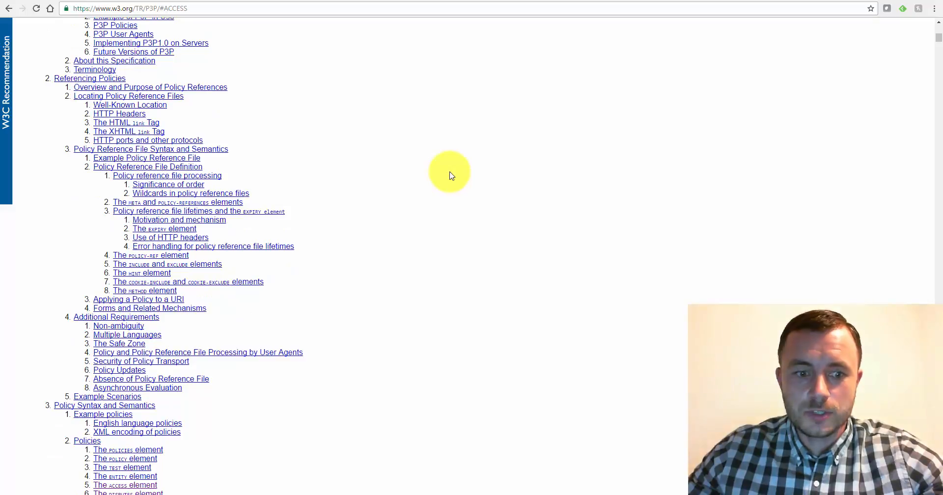
pyautogui.moveTo(442, 167)
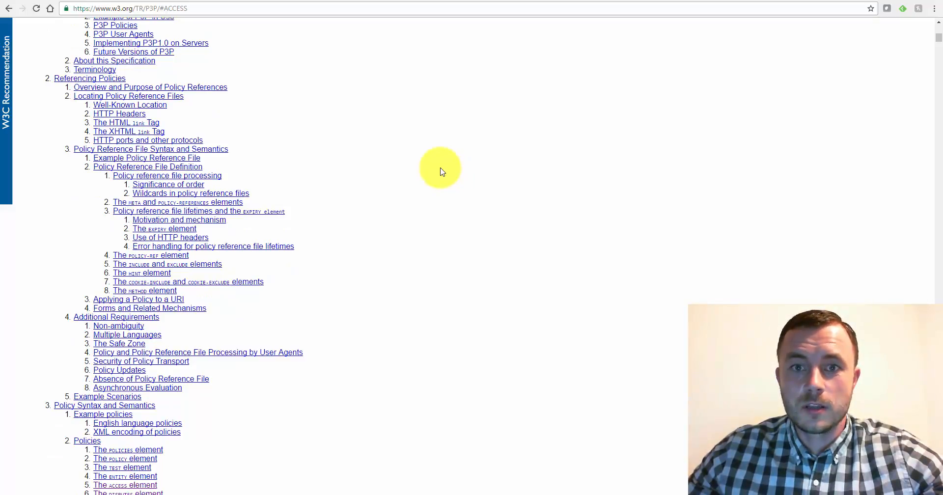
pyautogui.scroll(-3)
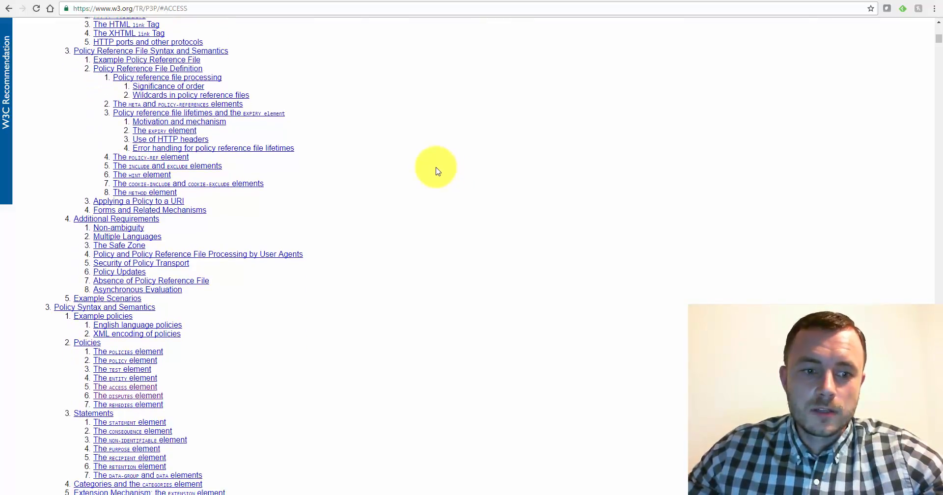
pyautogui.moveTo(317, 289)
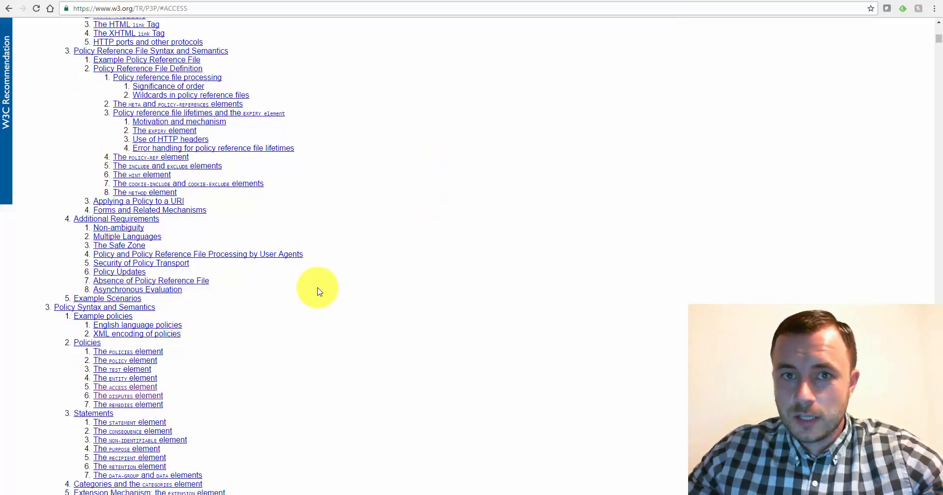
pyautogui.scroll(-3)
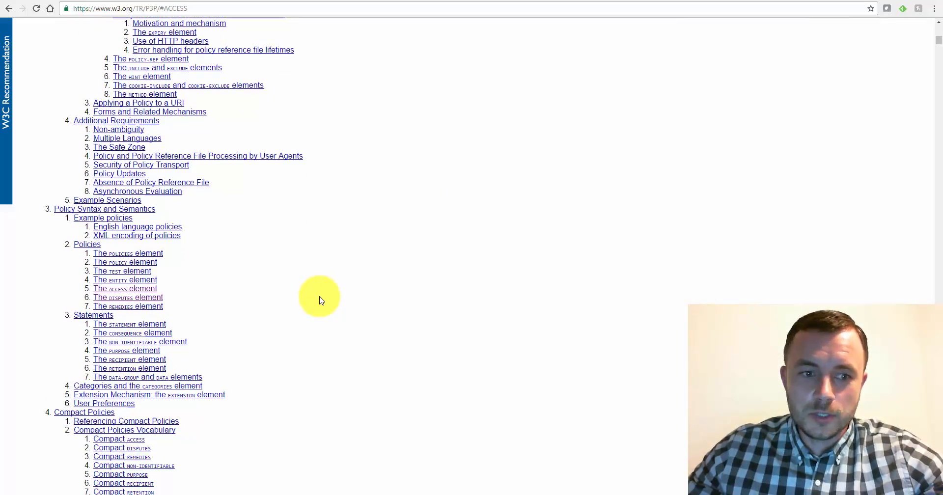
pyautogui.moveTo(193, 272)
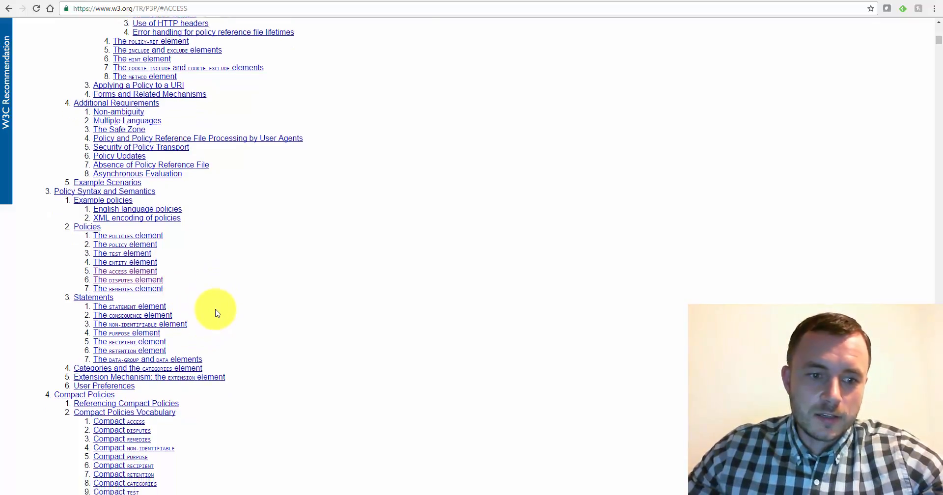
pyautogui.scroll(-3)
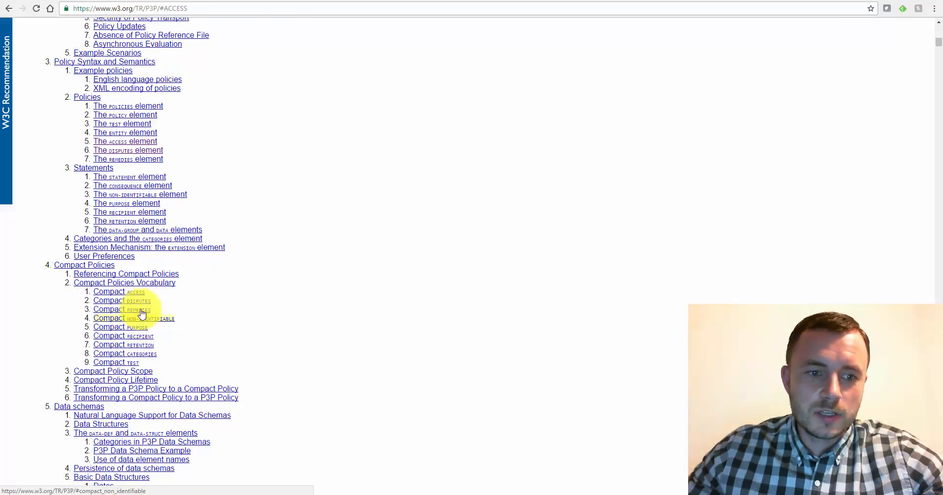
pyautogui.moveTo(139, 307)
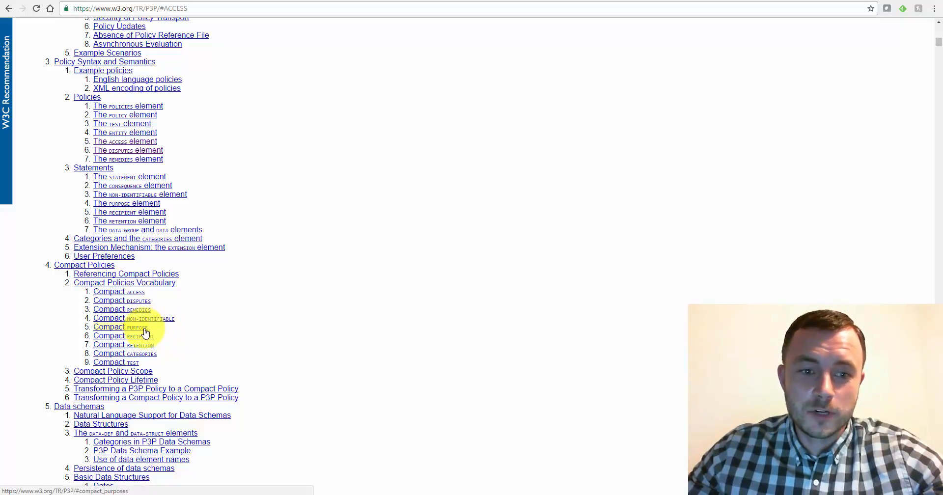
pyautogui.moveTo(143, 340)
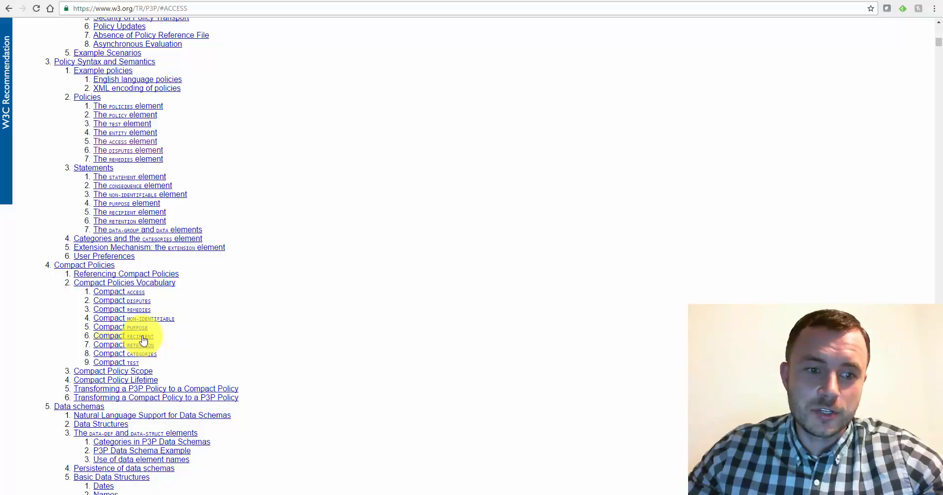
pyautogui.moveTo(161, 344)
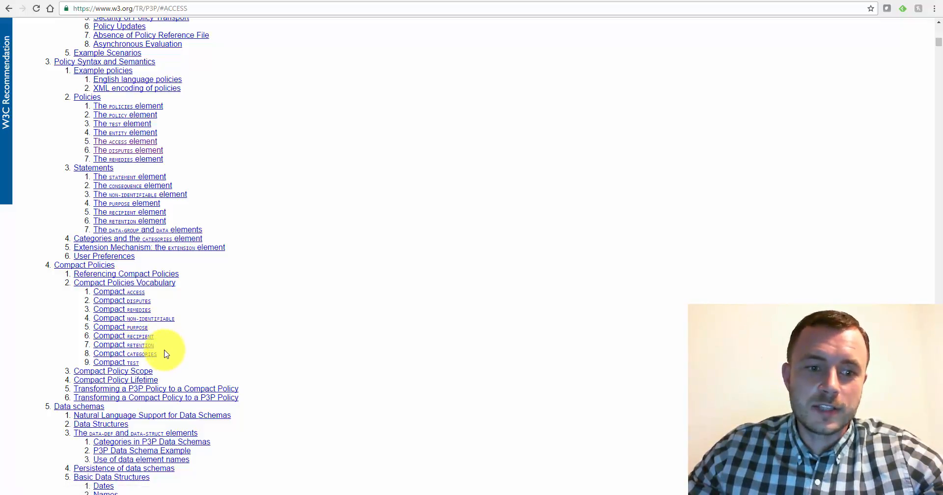
pyautogui.moveTo(290, 232)
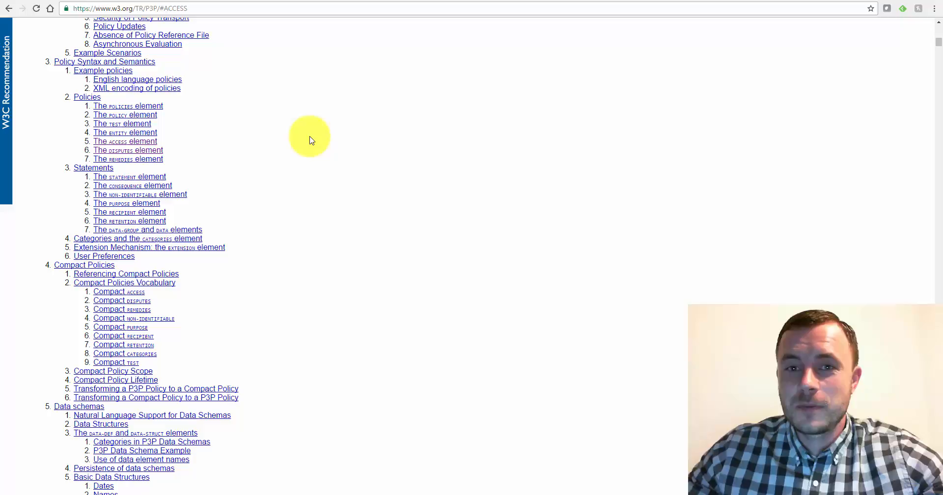
pyautogui.moveTo(328, 167)
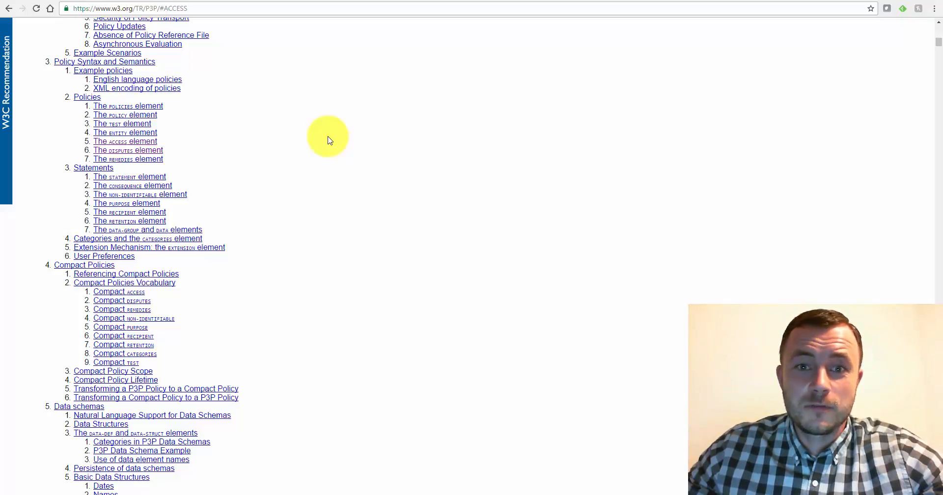
pyautogui.moveTo(332, 137)
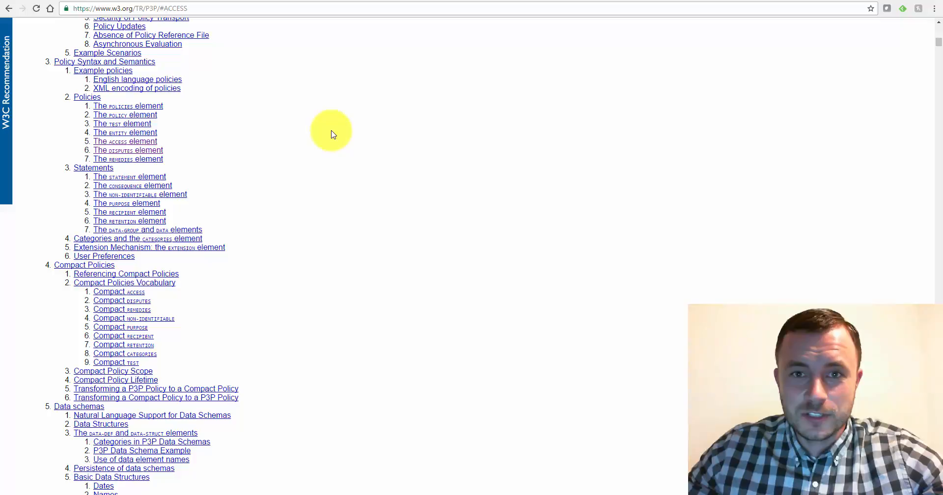
pyautogui.moveTo(336, 124)
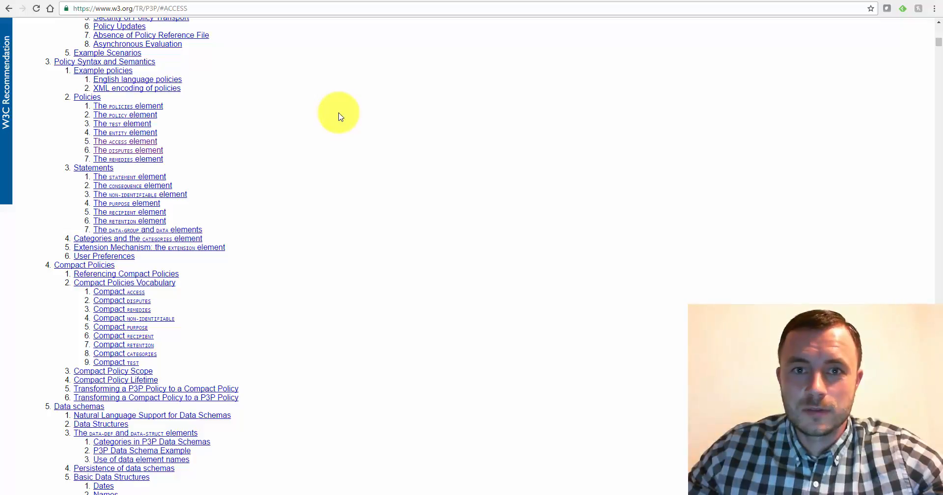
pyautogui.moveTo(376, 83)
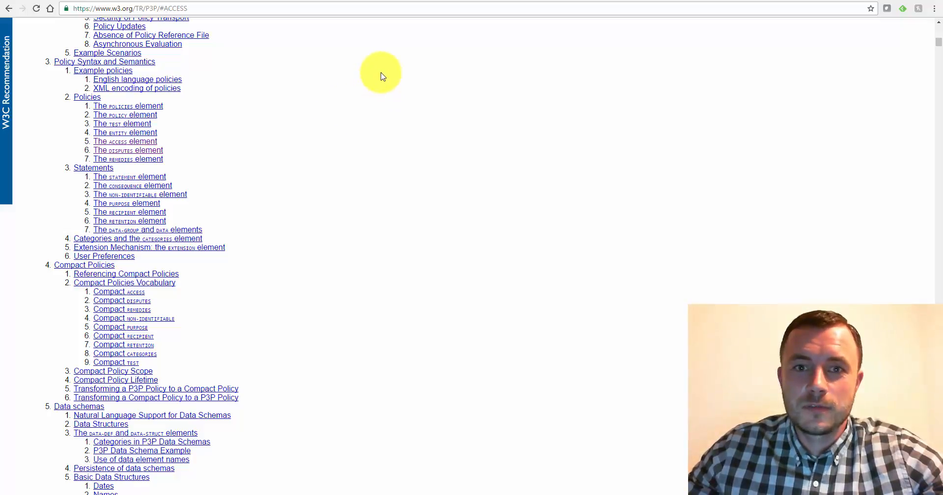
pyautogui.moveTo(319, 111)
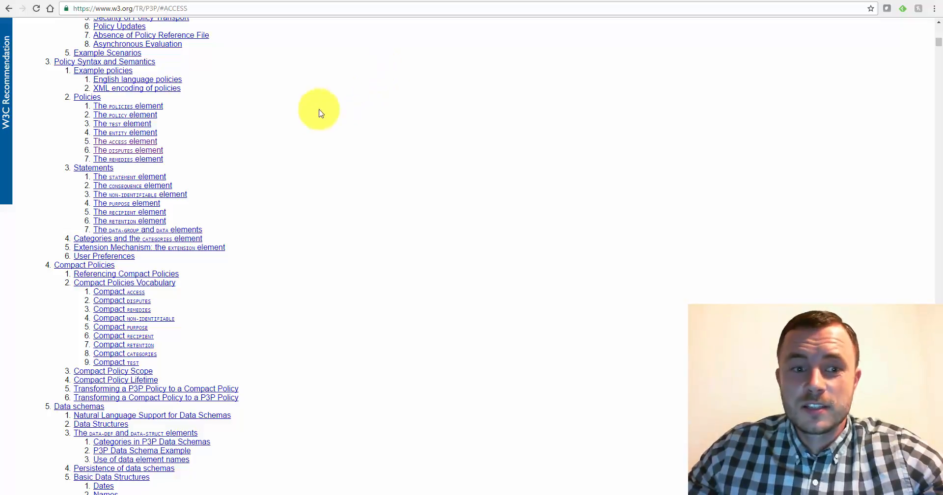
pyautogui.moveTo(334, 151)
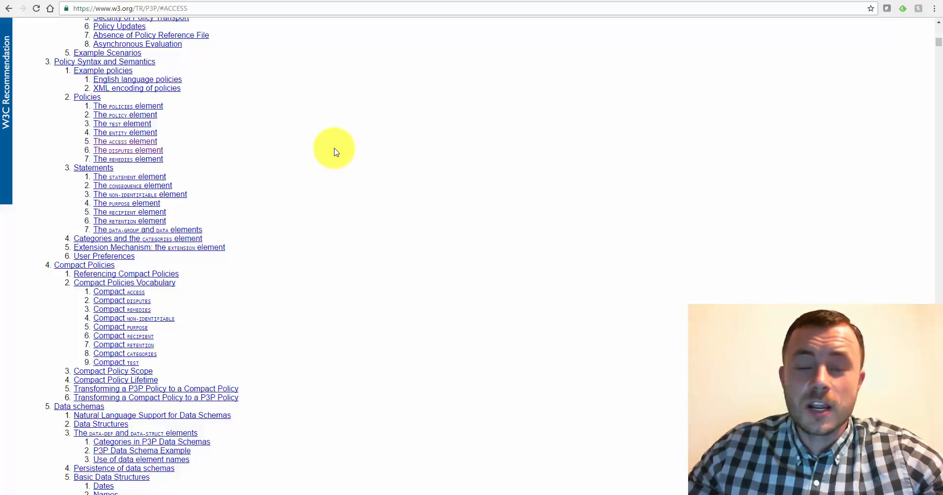
pyautogui.moveTo(363, 123)
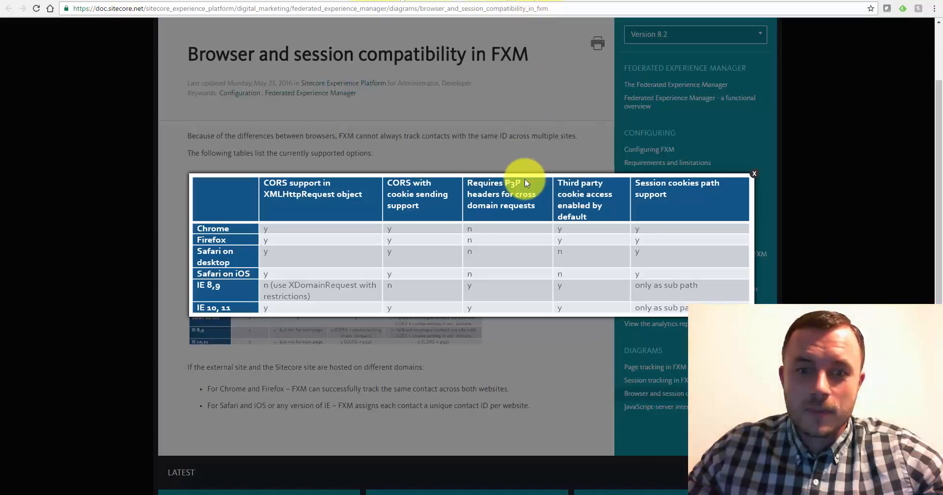
pyautogui.moveTo(485, 292)
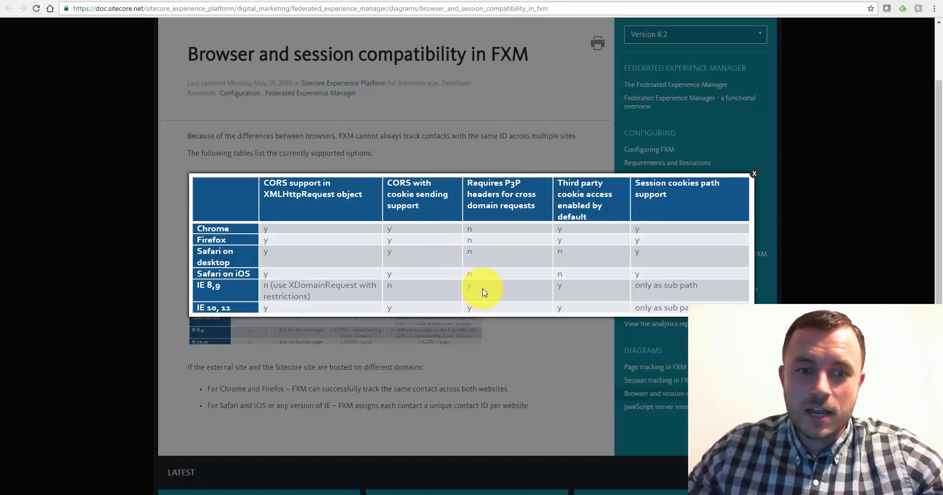
pyautogui.moveTo(482, 282)
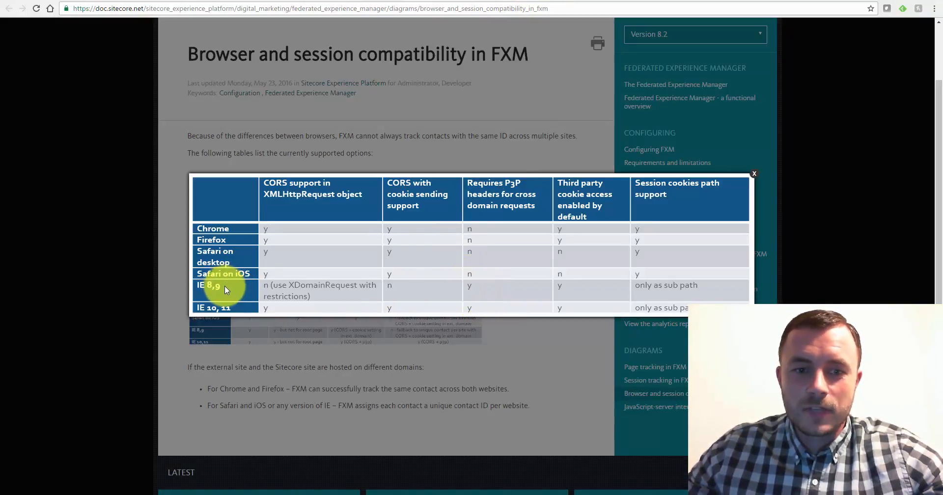
pyautogui.moveTo(473, 289)
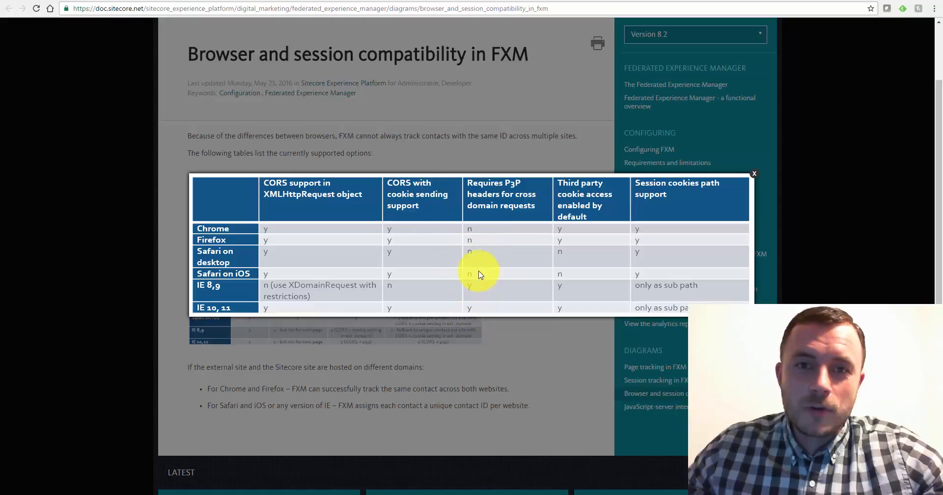
pyautogui.moveTo(514, 268)
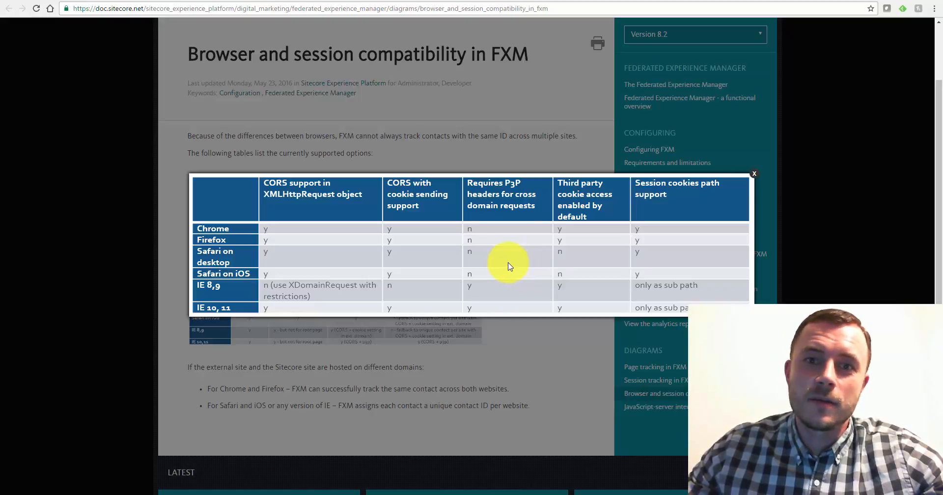
pyautogui.moveTo(502, 264)
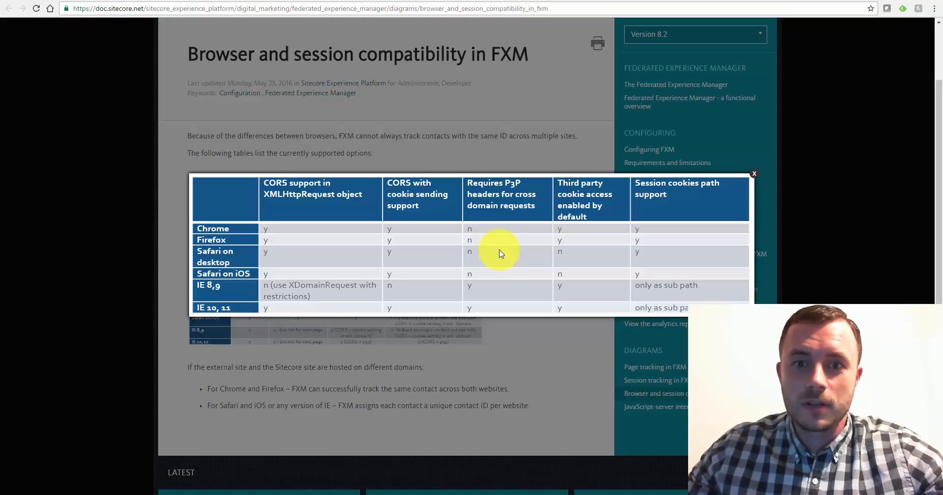
pyautogui.moveTo(536, 194)
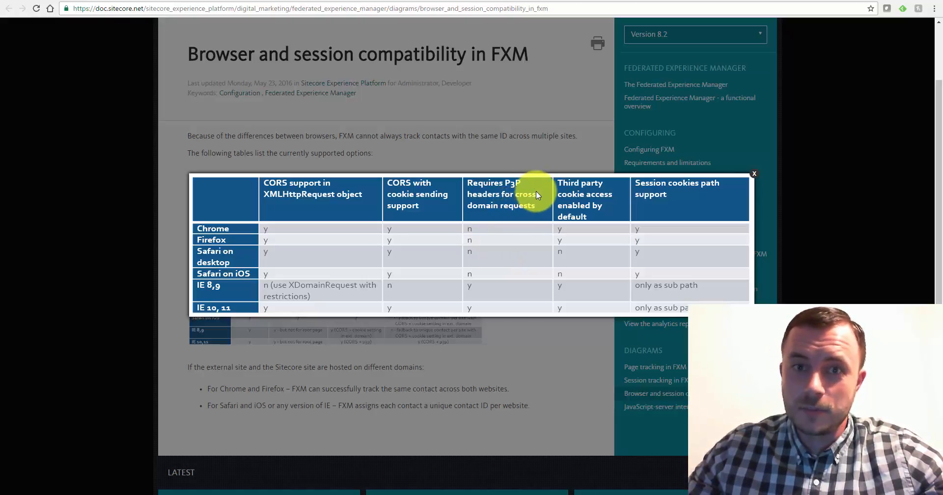
pyautogui.moveTo(502, 195)
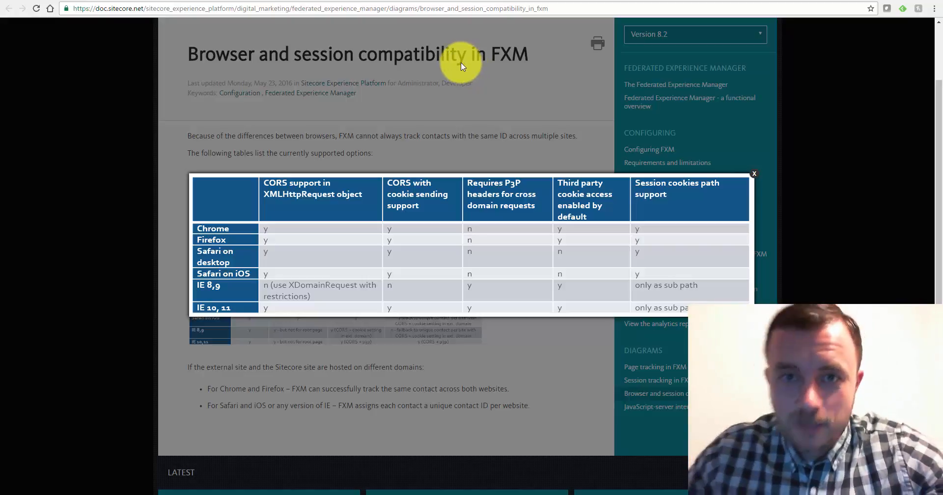
pyautogui.moveTo(470, 57)
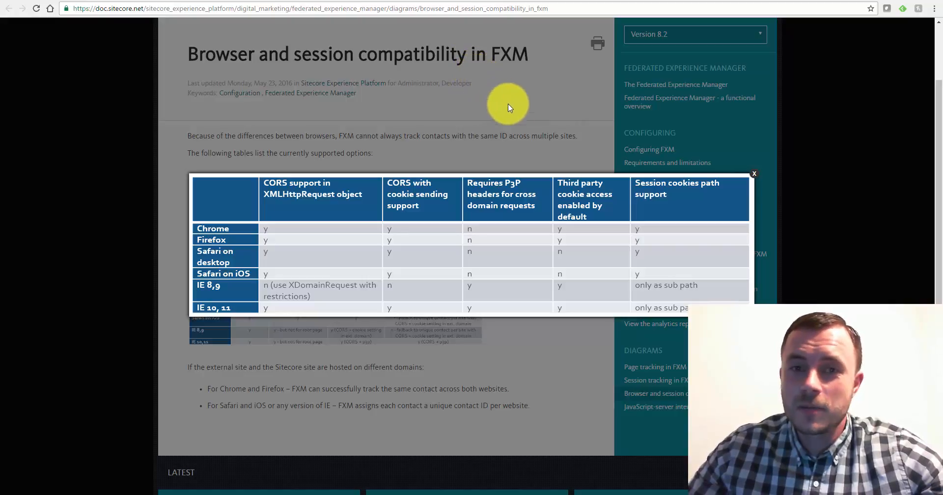
pyautogui.moveTo(514, 124)
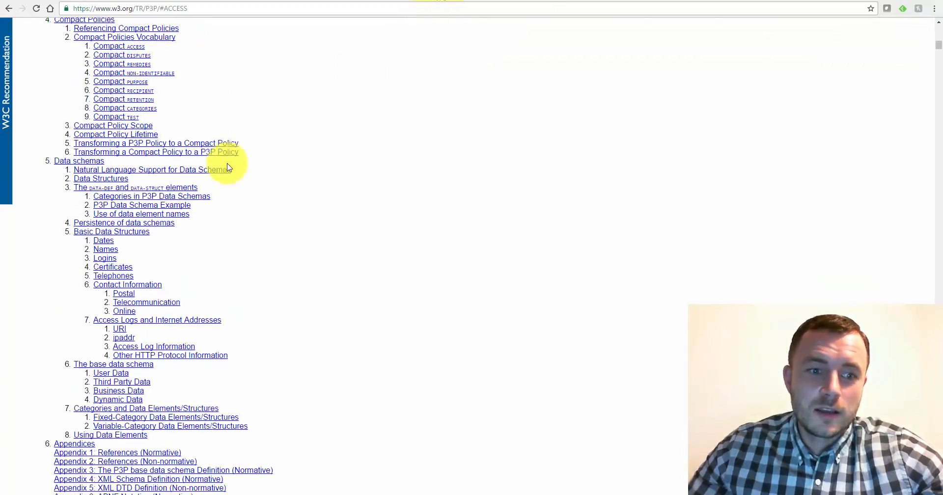
pyautogui.scroll(3)
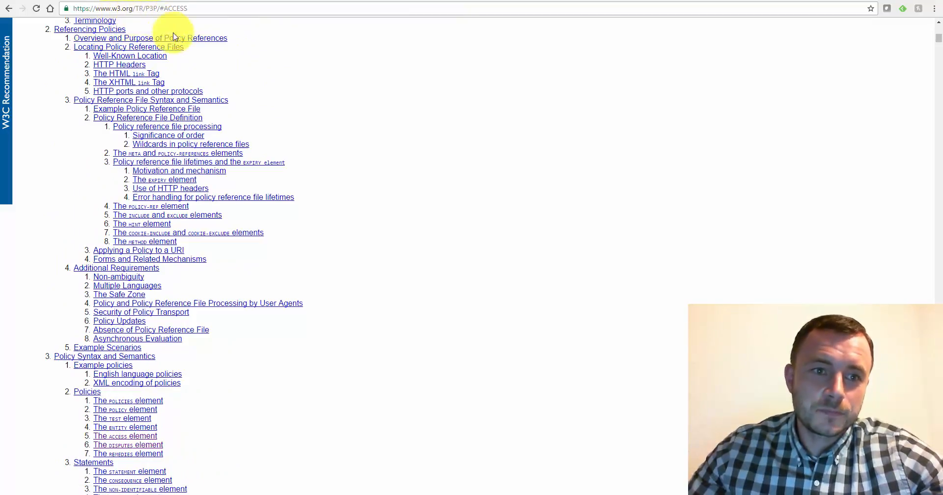
pyautogui.scroll(-3)
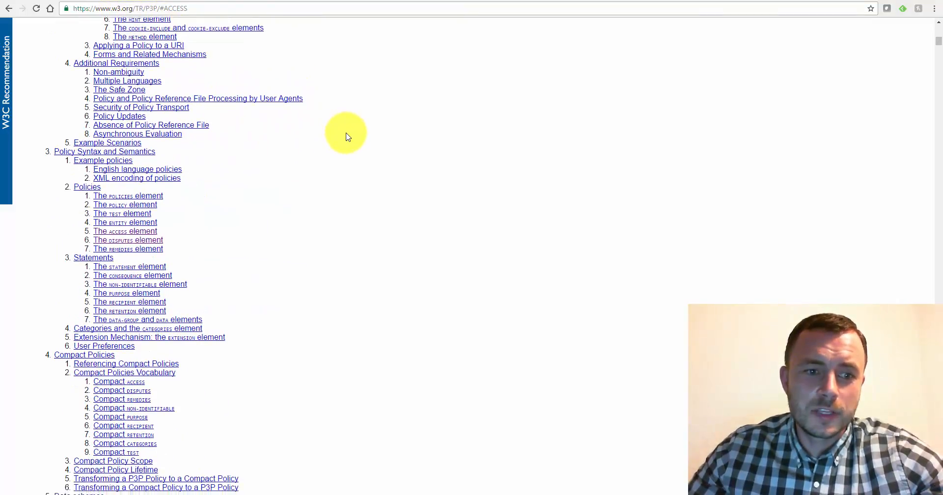
pyautogui.scroll(-3)
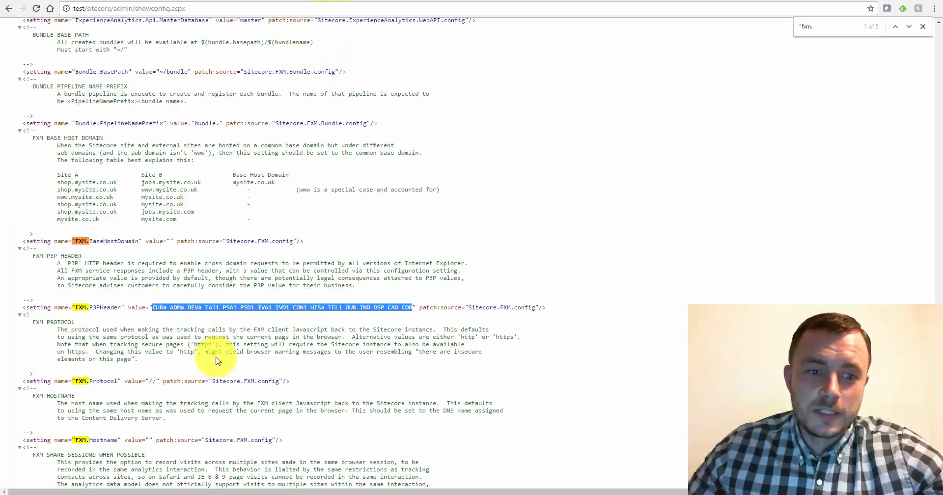
pyautogui.scroll(-3)
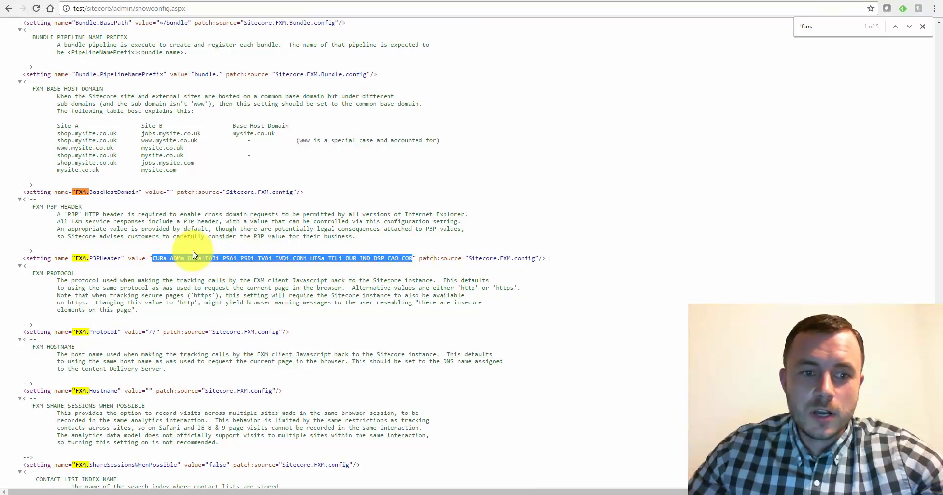
pyautogui.scroll(-3)
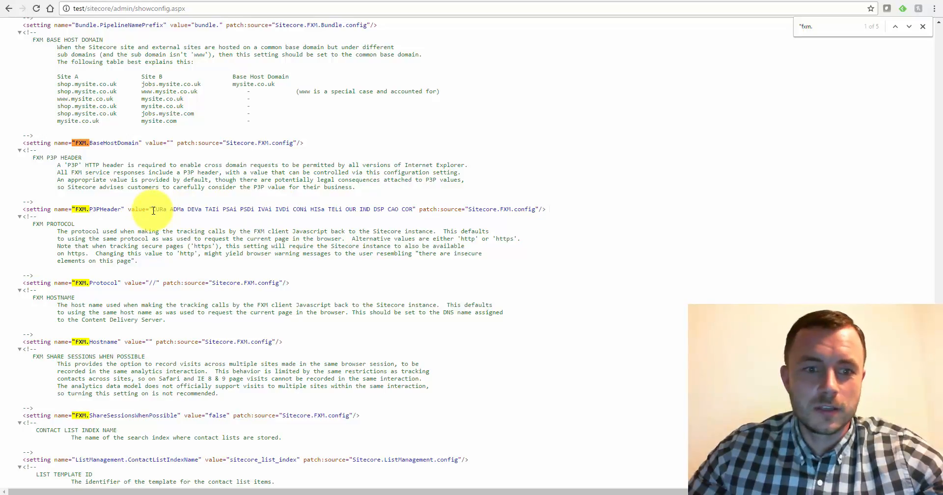
pyautogui.moveTo(152, 209); pyautogui.dragTo(414, 209)
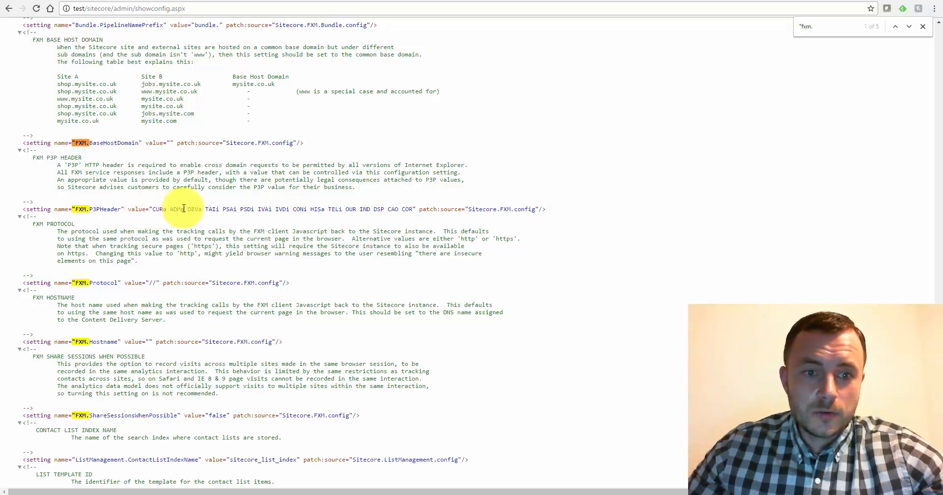
pyautogui.moveTo(153, 209); pyautogui.dragTo(409, 209)
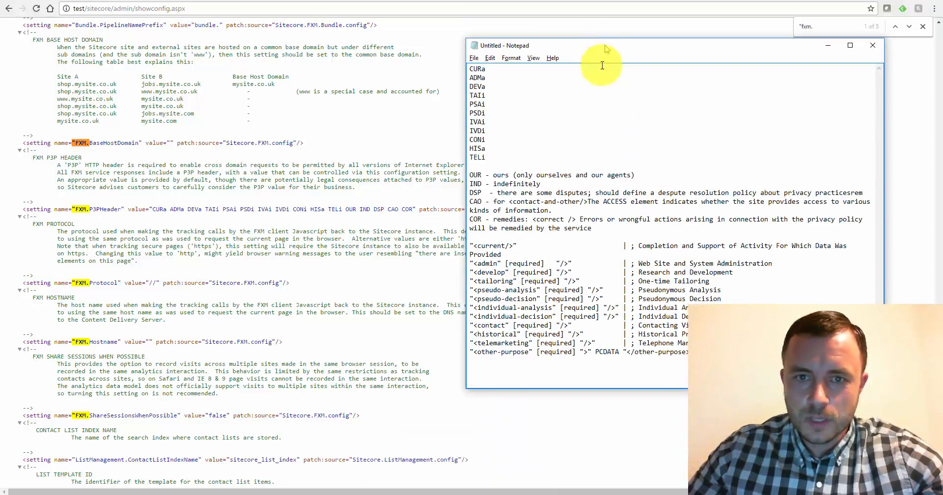
# - Select a span of the compact policy token notes in Notepad
pyautogui.moveTo(477, 68); pyautogui.dragTo(489, 161)
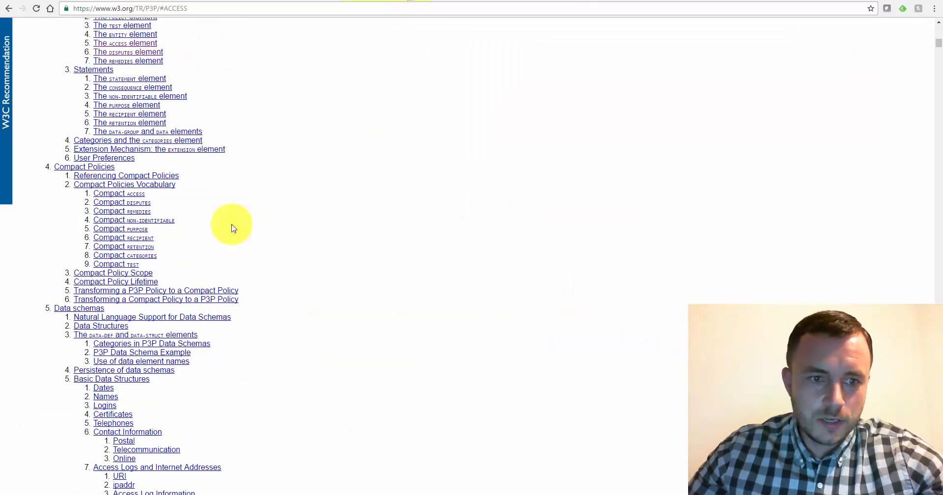
# - Step through the '<develop' find matches to the PURPOSE element definitions and select the Research and Development text
pyautogui.scroll(3)
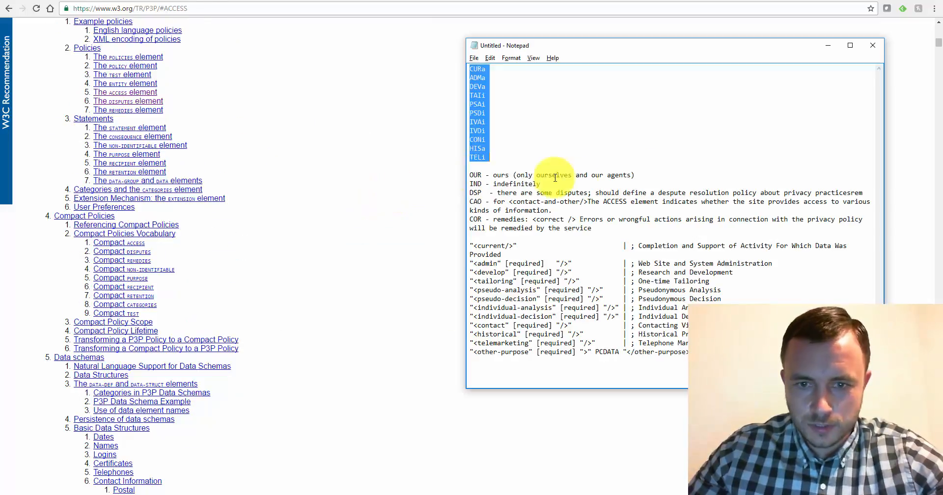
pyautogui.click(489, 140)
pyautogui.write('<develop')
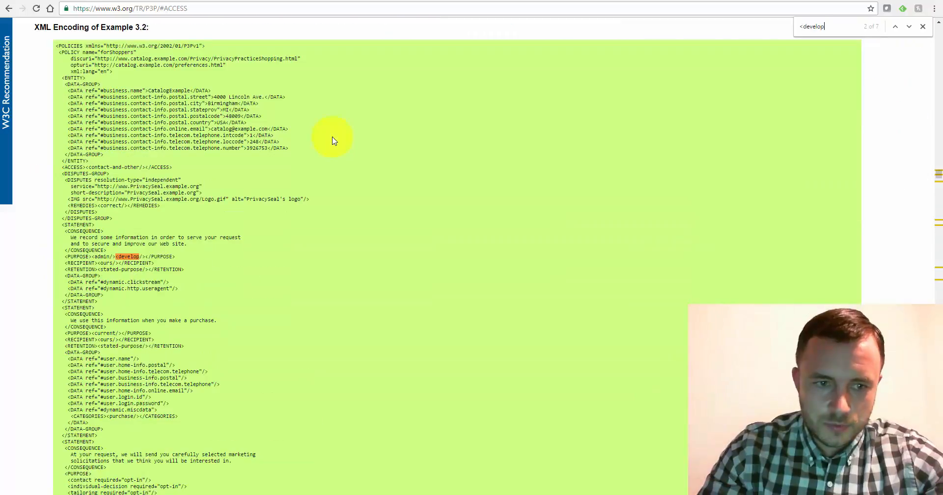
pyautogui.click(894, 25)
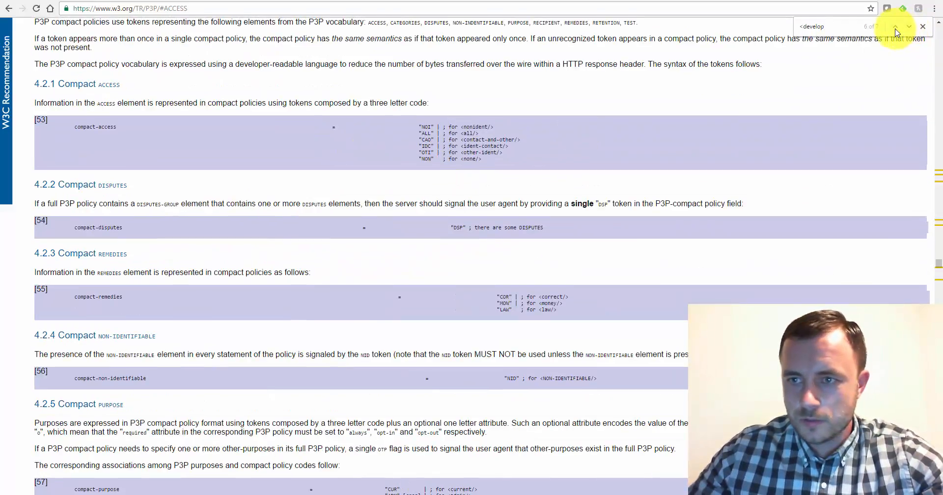
pyautogui.click(896, 27)
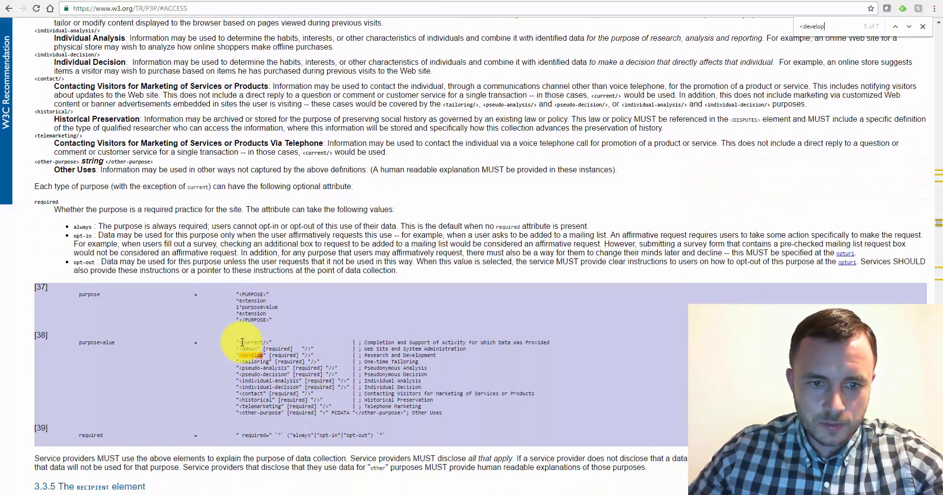
pyautogui.moveTo(240, 342); pyautogui.dragTo(423, 414)
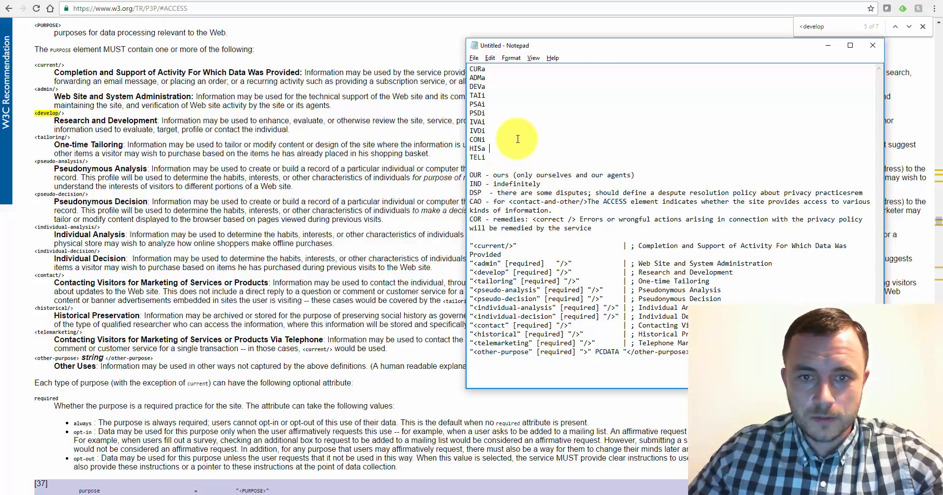
pyautogui.moveTo(328, 252)
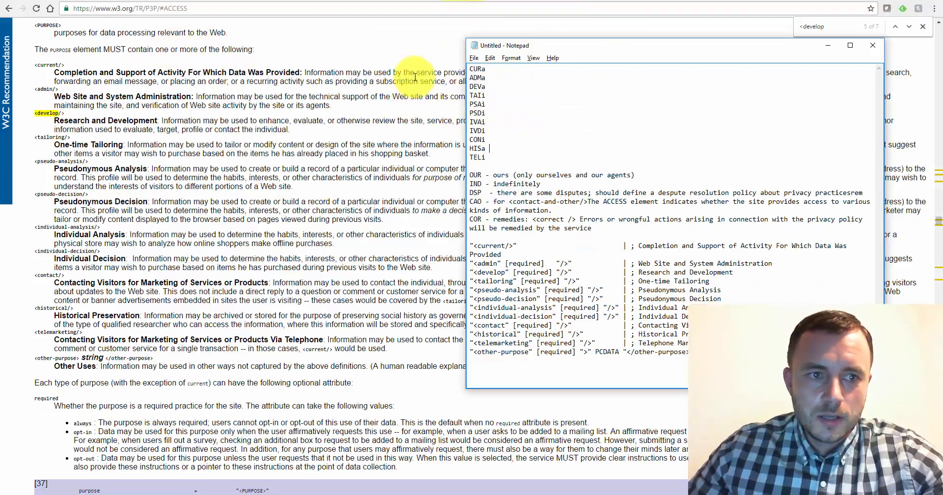
pyautogui.doubleClick(478, 76)
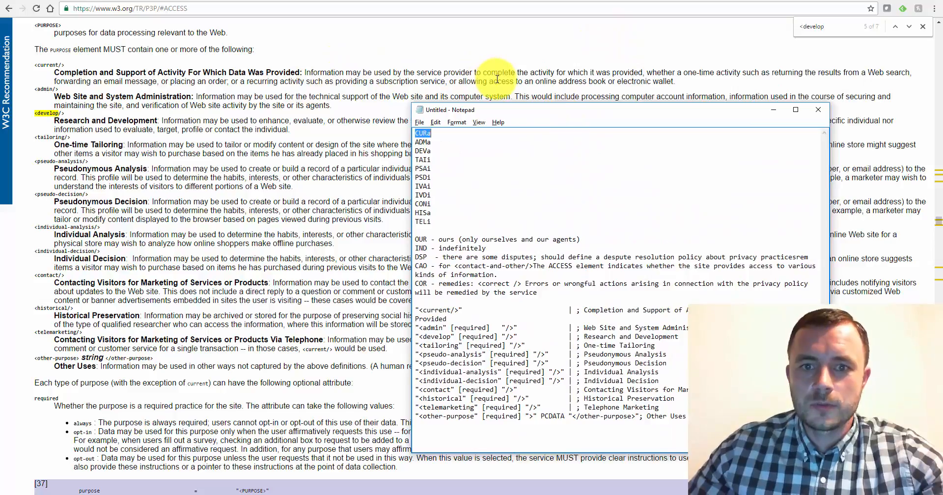
pyautogui.moveTo(623, 110)
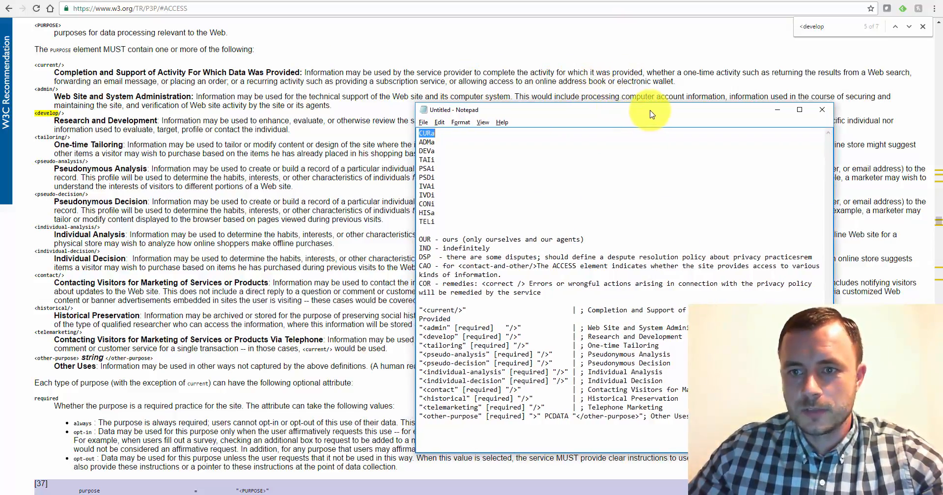
pyautogui.moveTo(626, 109); pyautogui.dragTo(659, 102)
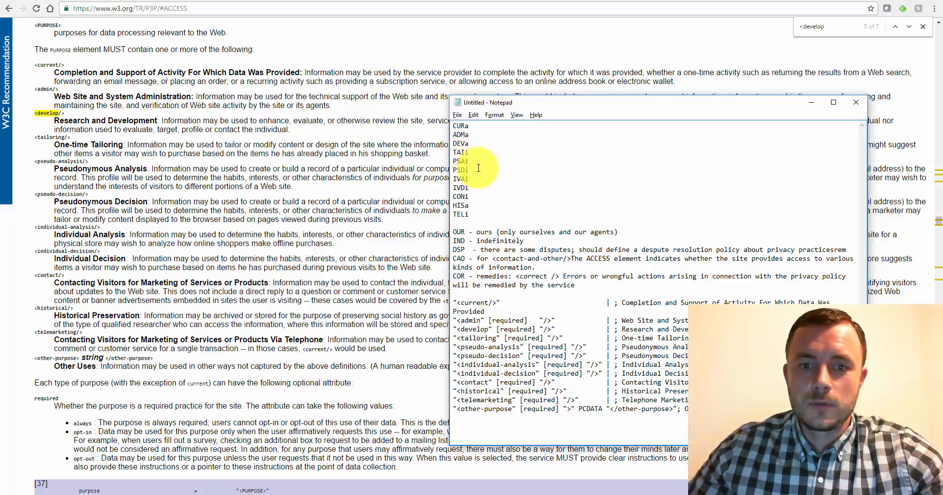
pyautogui.doubleClick(460, 161)
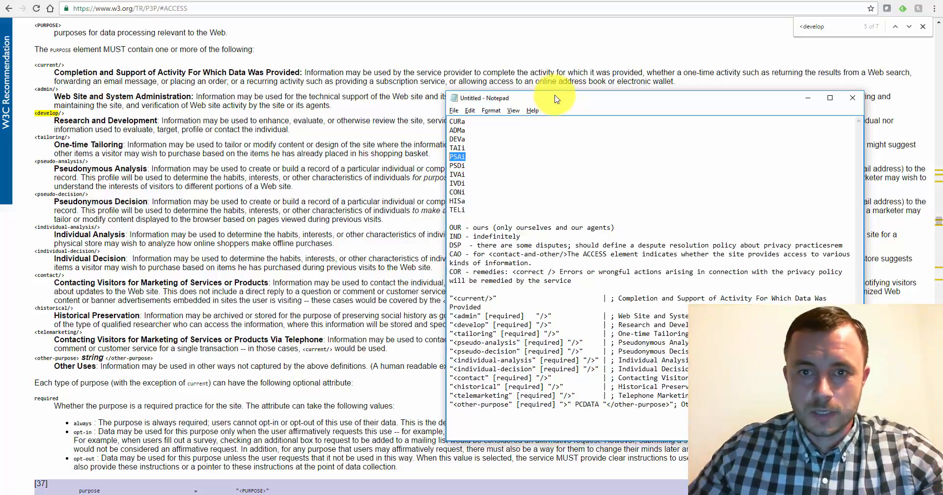
pyautogui.moveTo(576, 102)
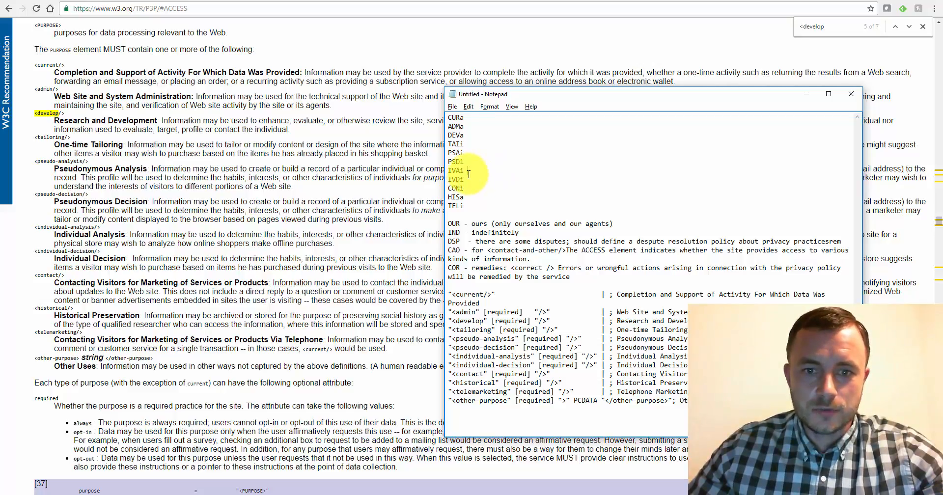
pyautogui.doubleClick(456, 171)
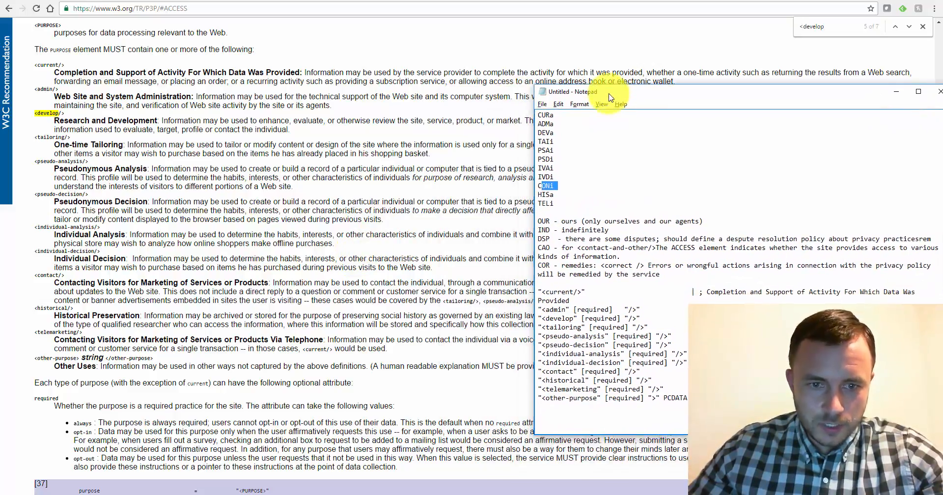
pyautogui.moveTo(581, 90); pyautogui.dragTo(660, 87)
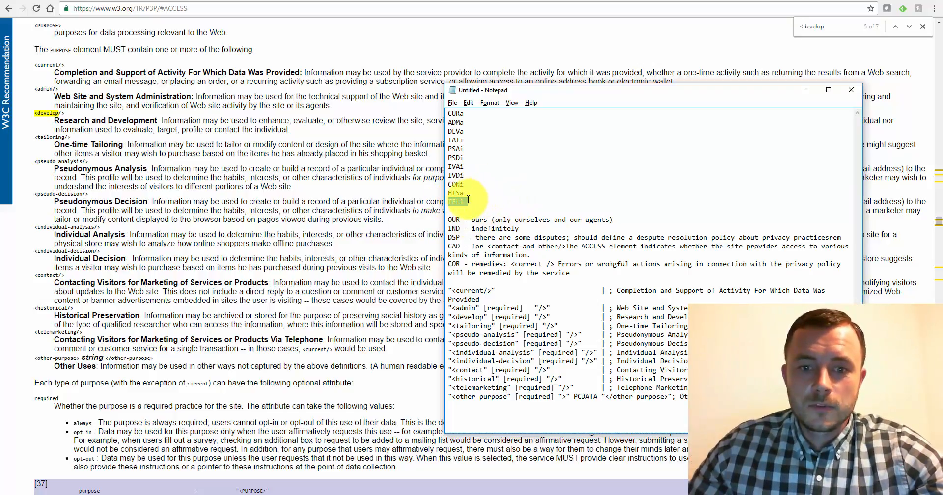
pyautogui.doubleClick(457, 202)
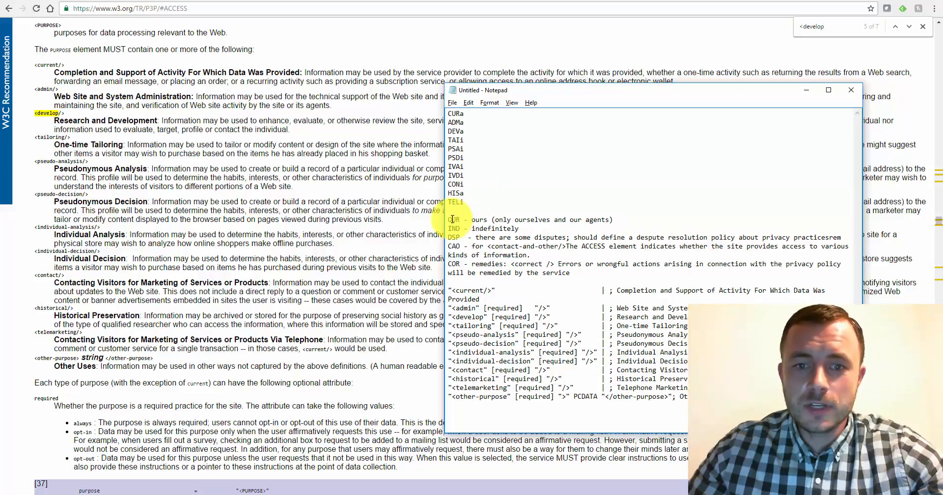
# - Select the OUR, COR and CAO tokens in the Notepad notes while reviewing each one
pyautogui.doubleClick(455, 220)
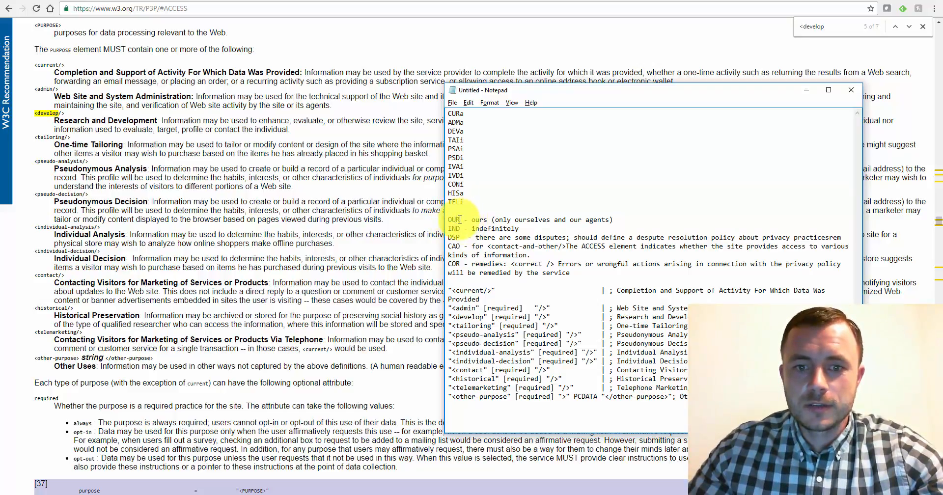
pyautogui.doubleClick(454, 219)
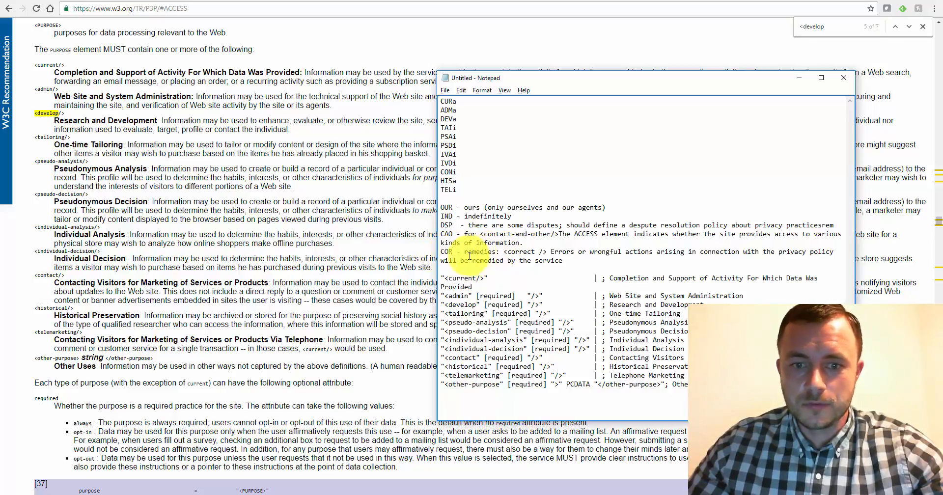
pyautogui.doubleClick(446, 251)
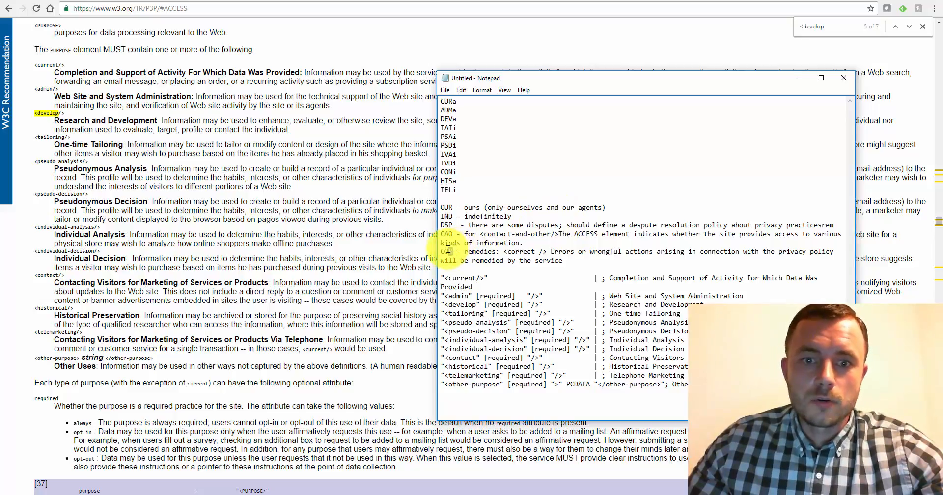
pyautogui.doubleClick(446, 251)
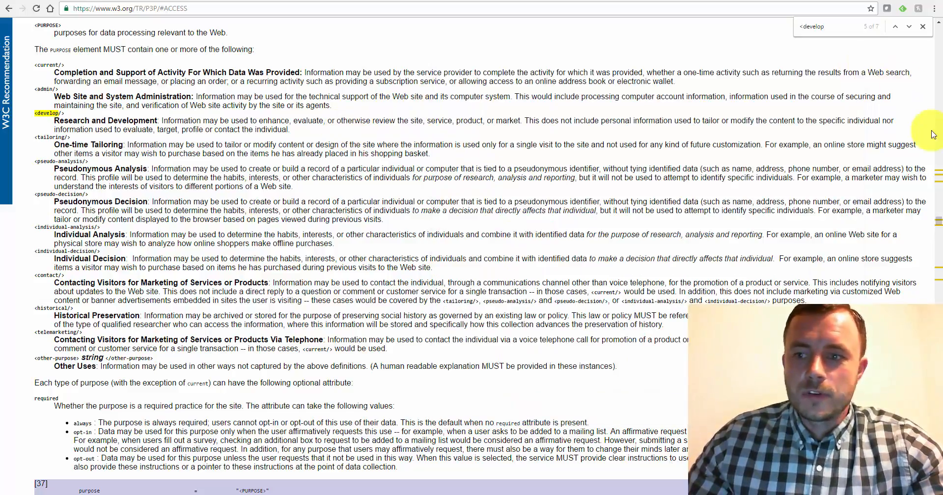
# - Scroll the spec to section 4.2.5 Compact PURPOSE, showing the compact policy header syntax and token table
pyautogui.scroll(-3)
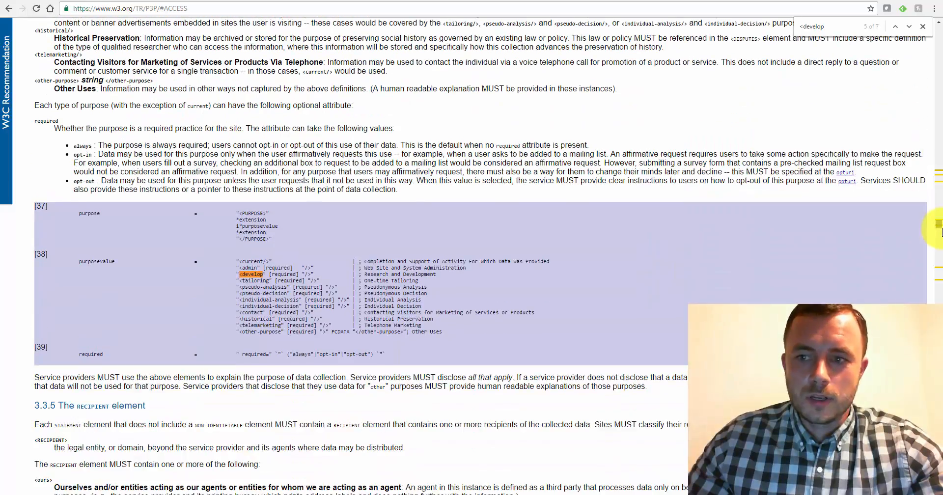
pyautogui.scroll(-3)
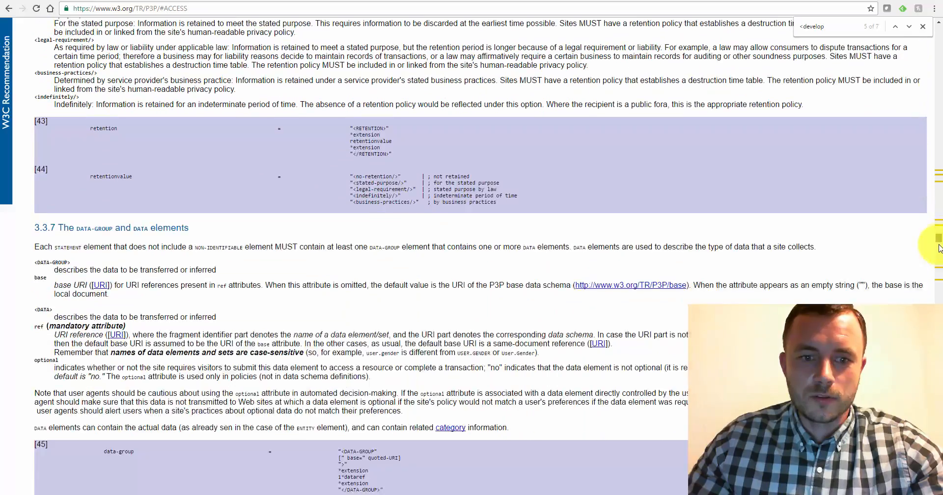
pyautogui.scroll(-3)
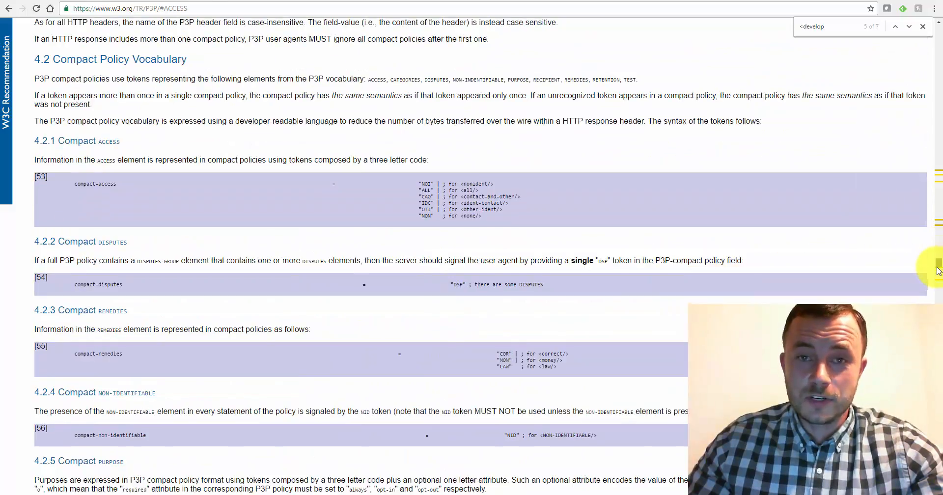
pyautogui.scroll(-3)
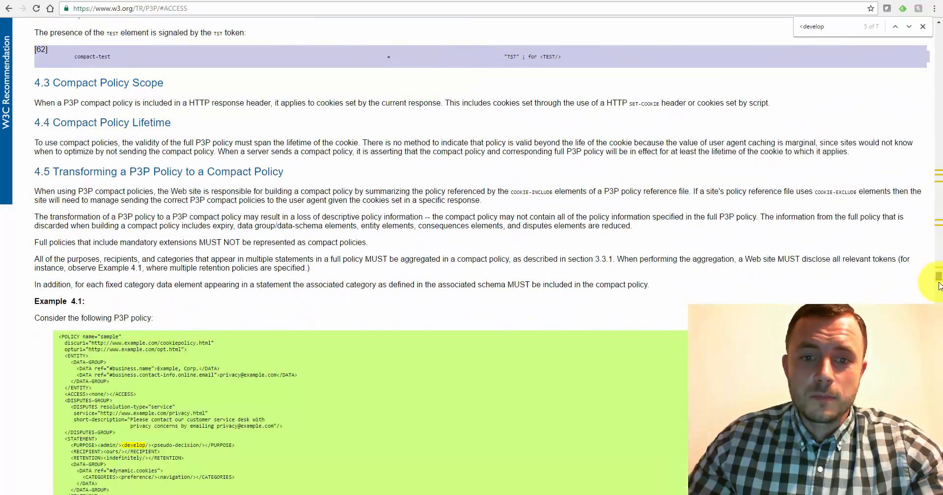
pyautogui.scroll(-3)
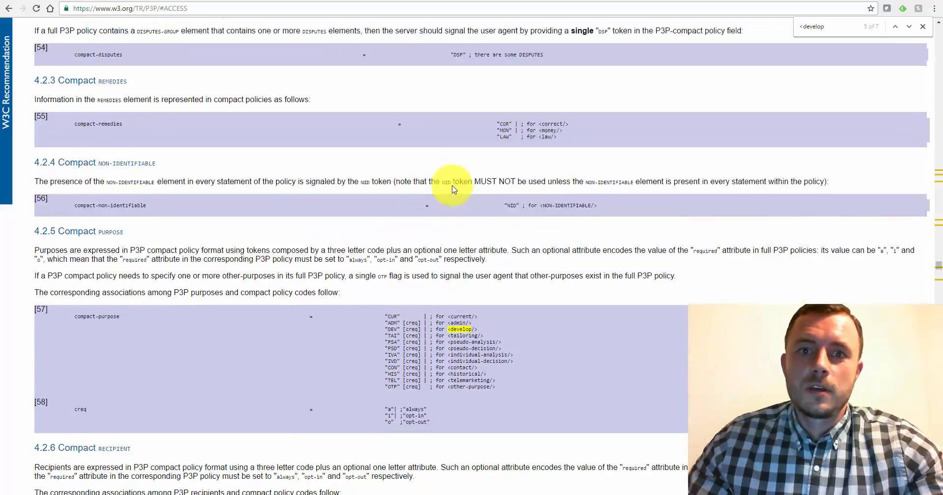
pyautogui.scroll(3)
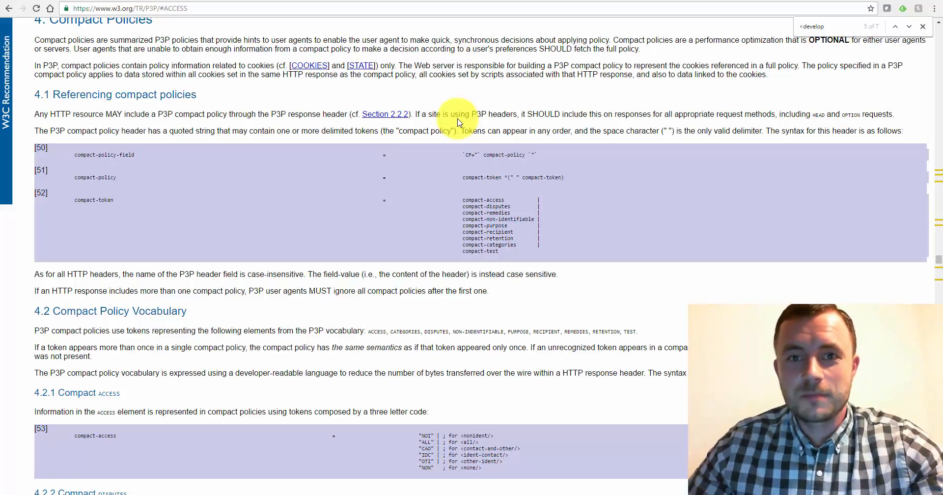
pyautogui.moveTo(463, 116)
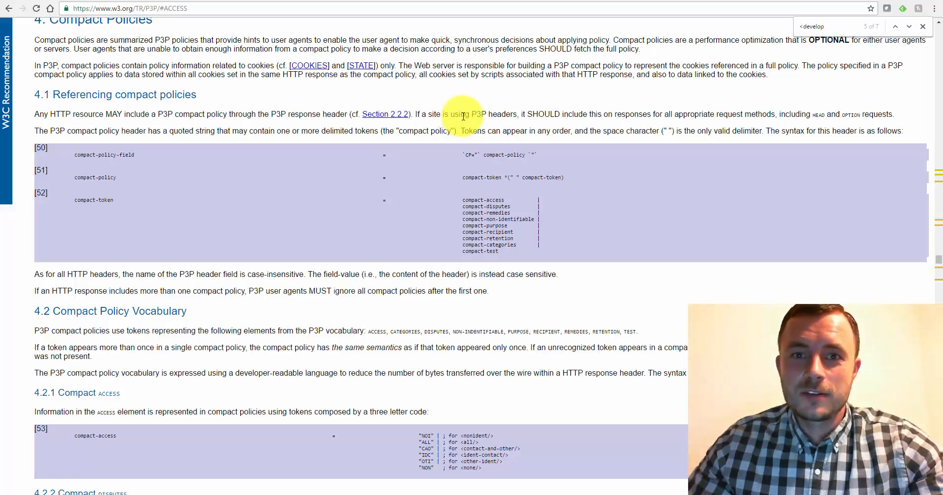